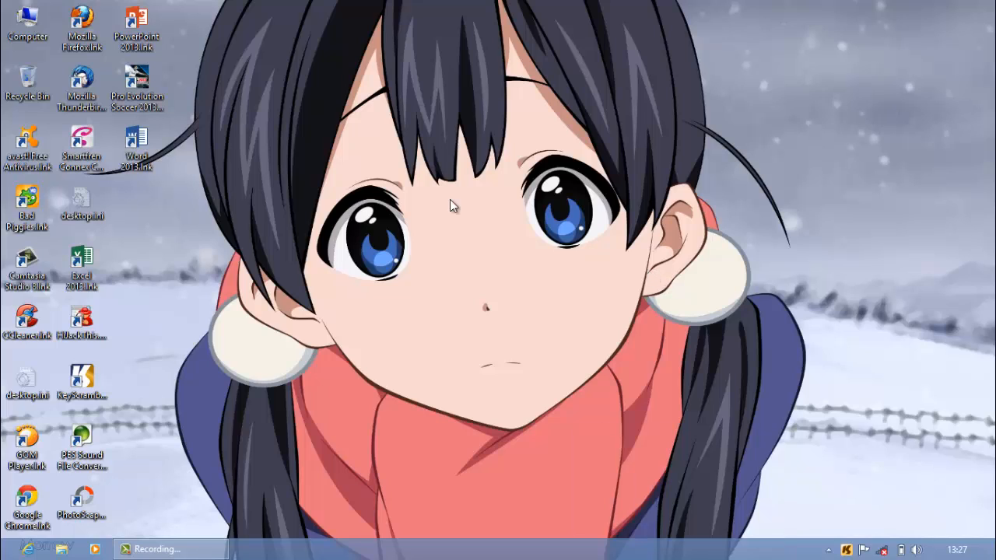
Launch Firefox from its shortcut and open Options on the Privacy settings.
left_click(82, 19)
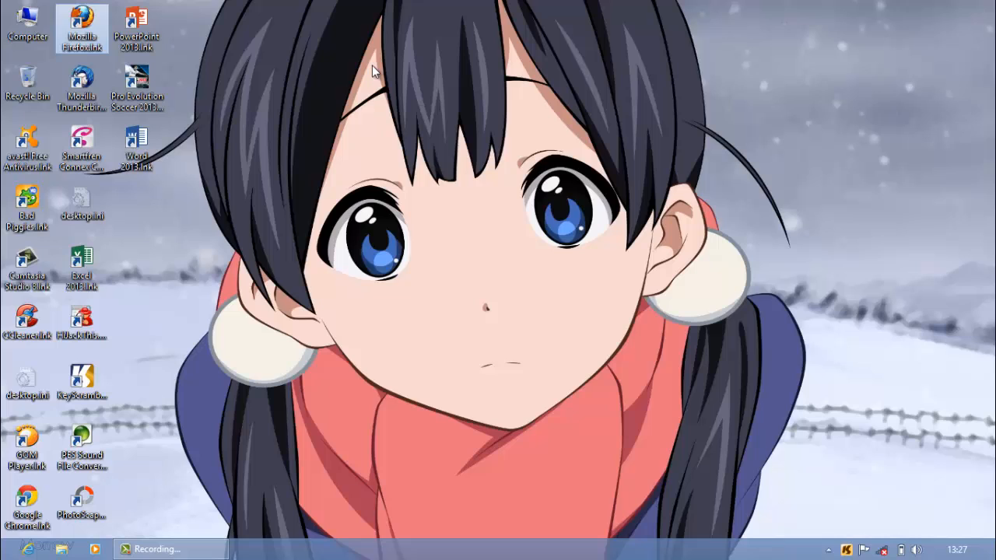
double_click(82, 21)
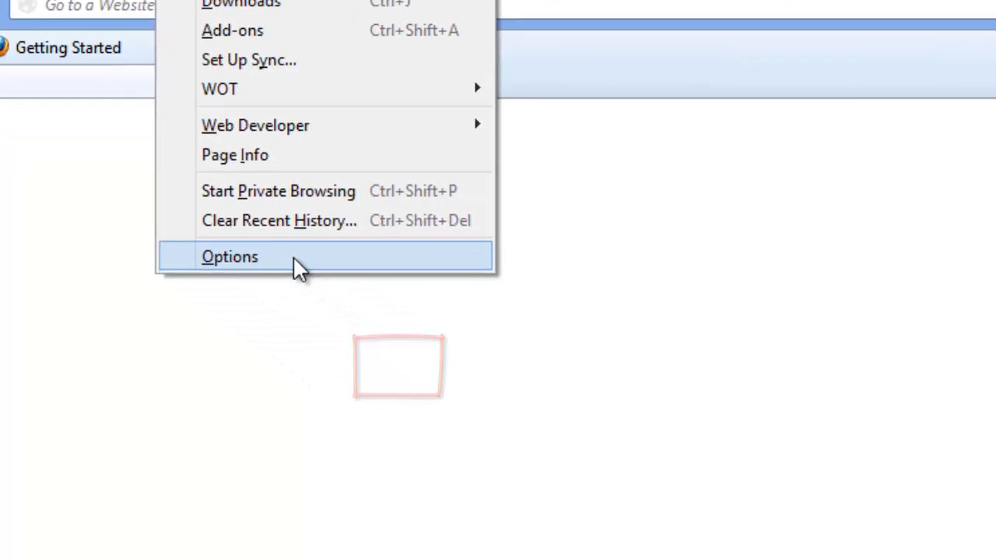
left_click(230, 257)
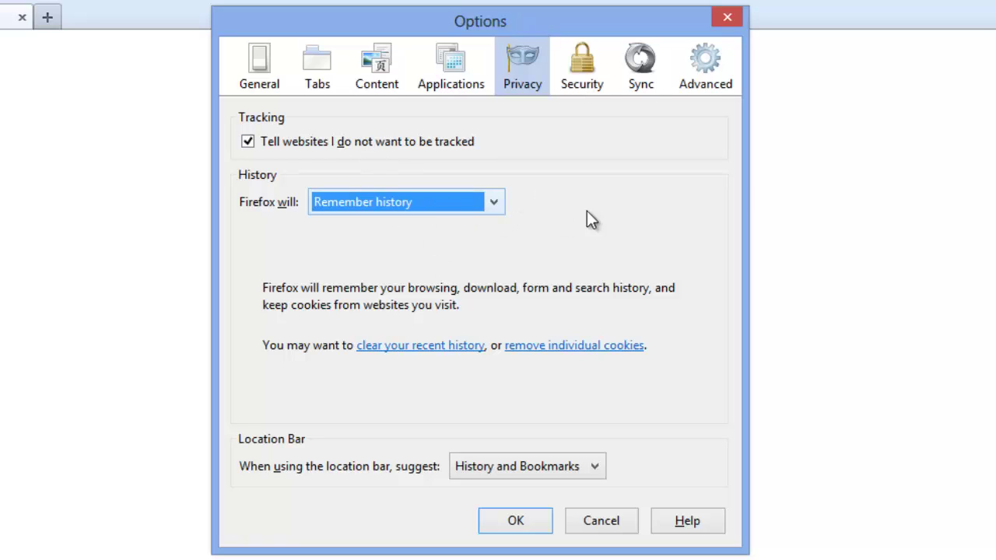
mouse_move(523, 214)
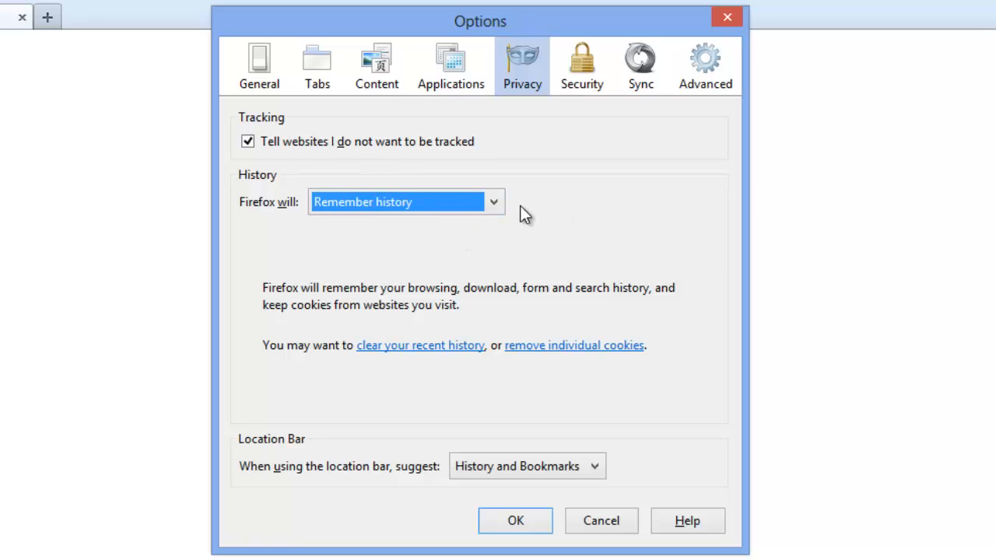
mouse_move(506, 215)
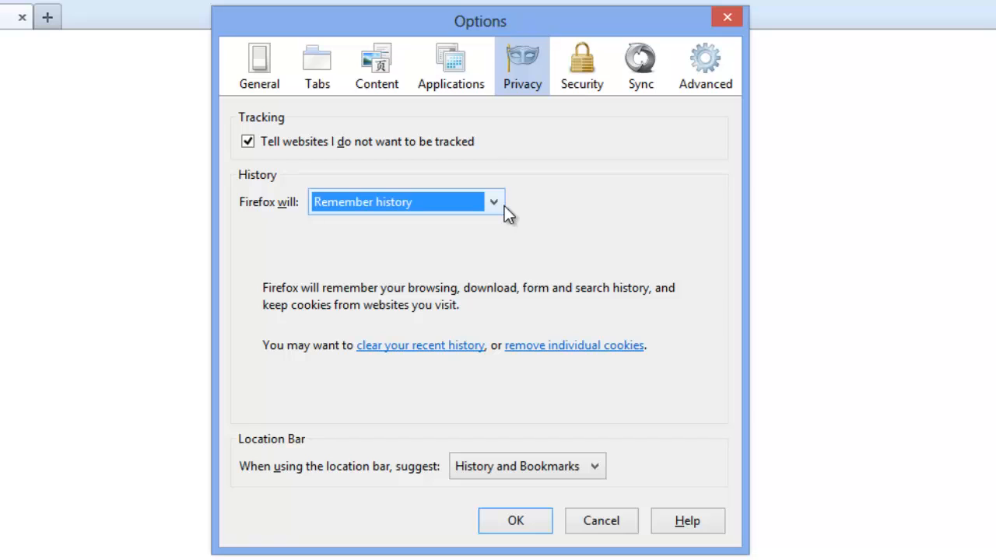
mouse_move(565, 232)
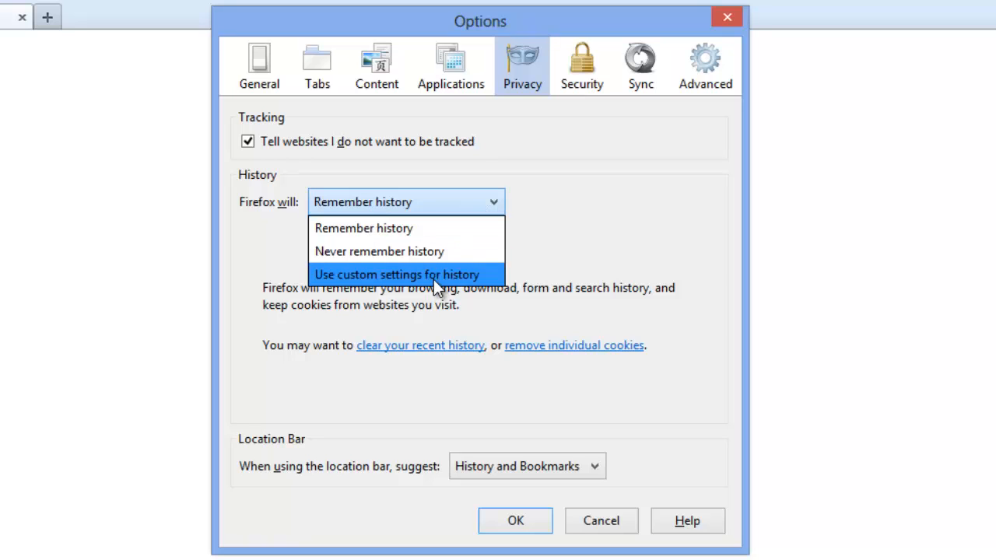
Use custom history settings, stop accepting third-party cookies, and close Options.
left_click(397, 274)
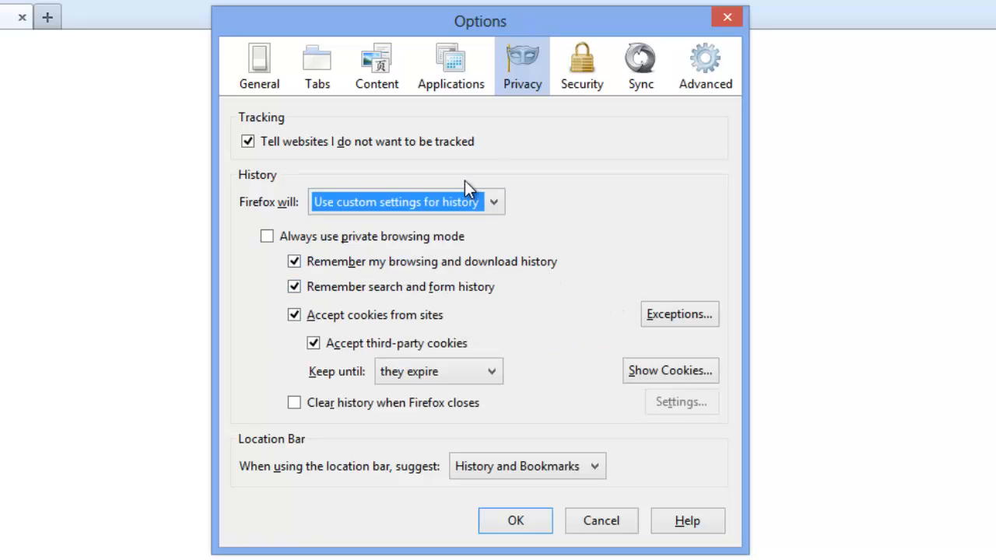
left_click(314, 343)
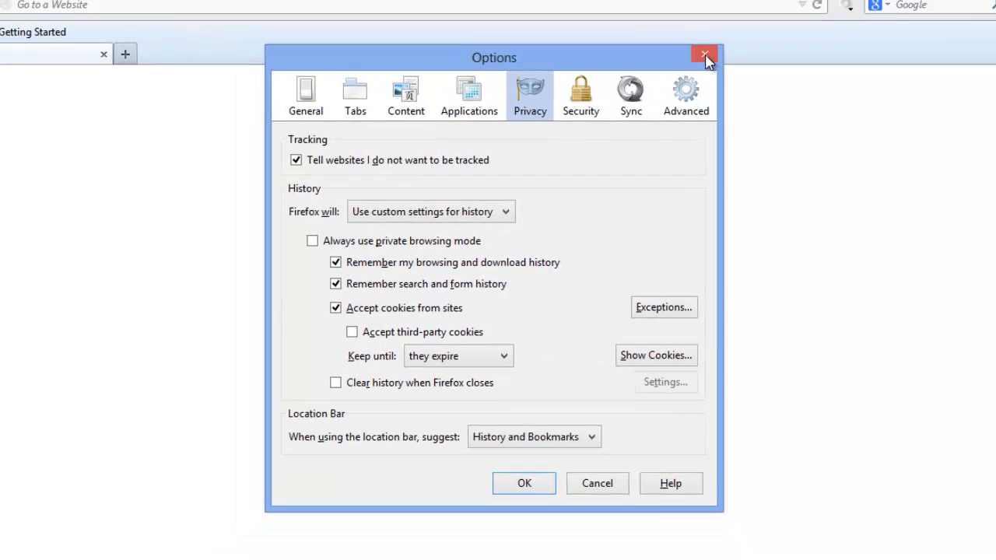
left_click(703, 52)
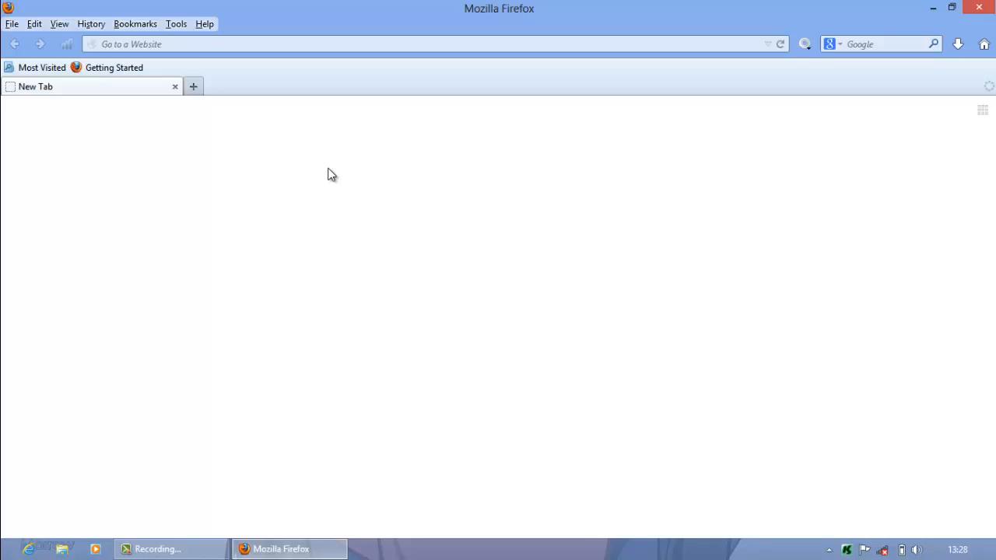
mouse_move(686, 138)
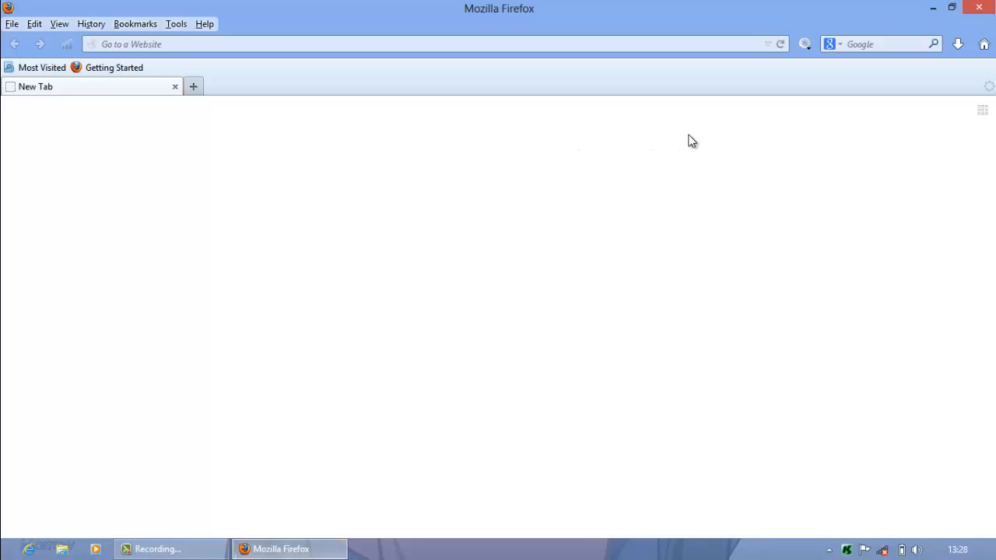
mouse_move(685, 139)
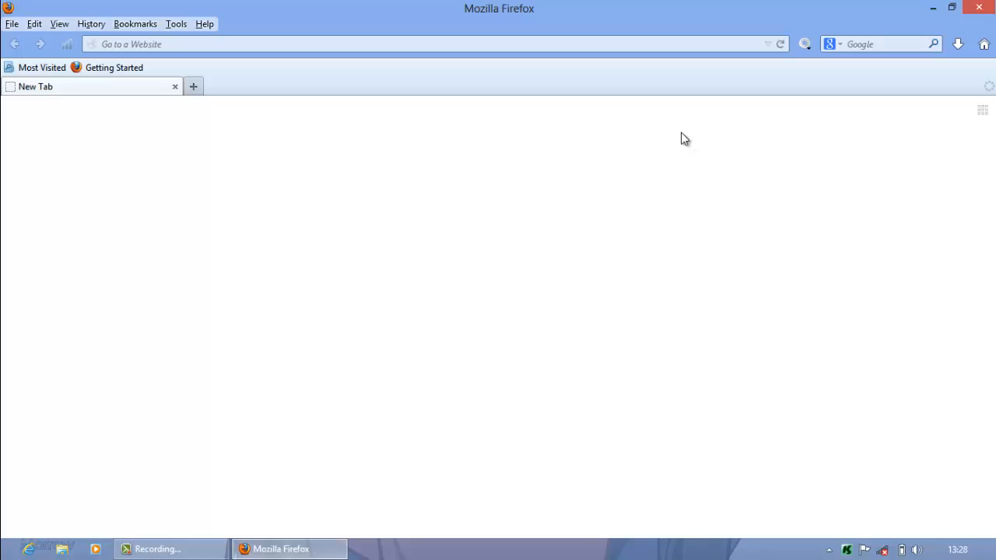
mouse_move(238, 105)
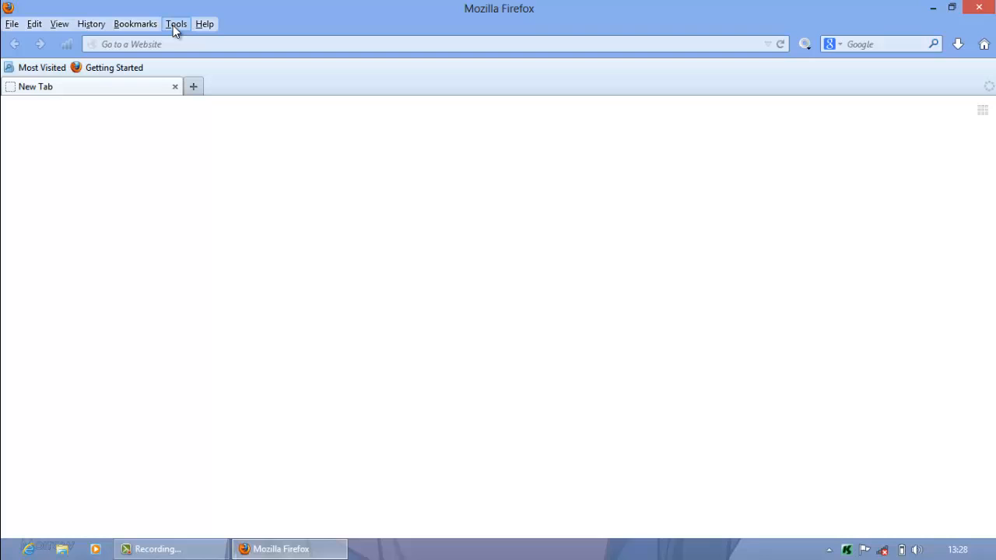
mouse_move(920, 116)
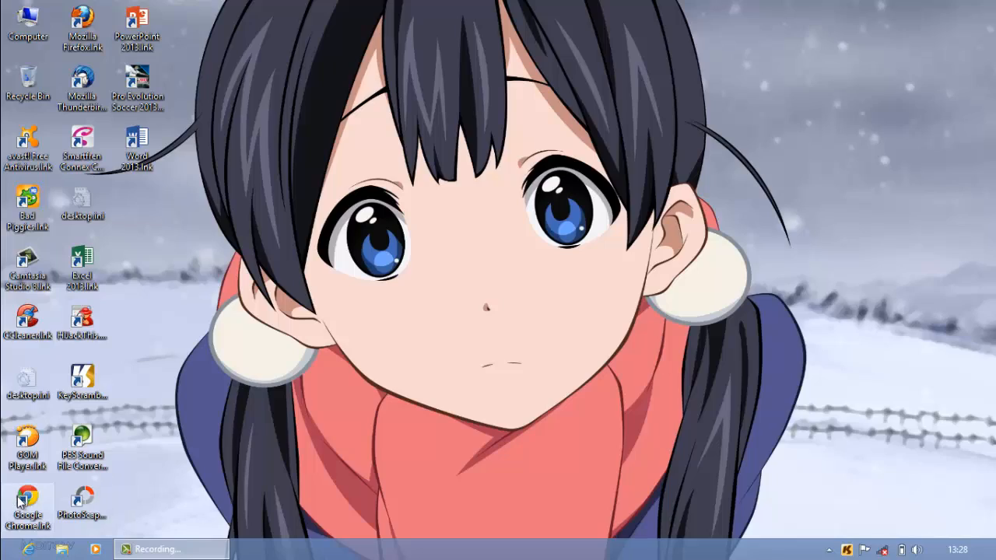
Launch Google Chrome, open Settings from its menu, and scroll to Privacy.
double_click(29, 490)
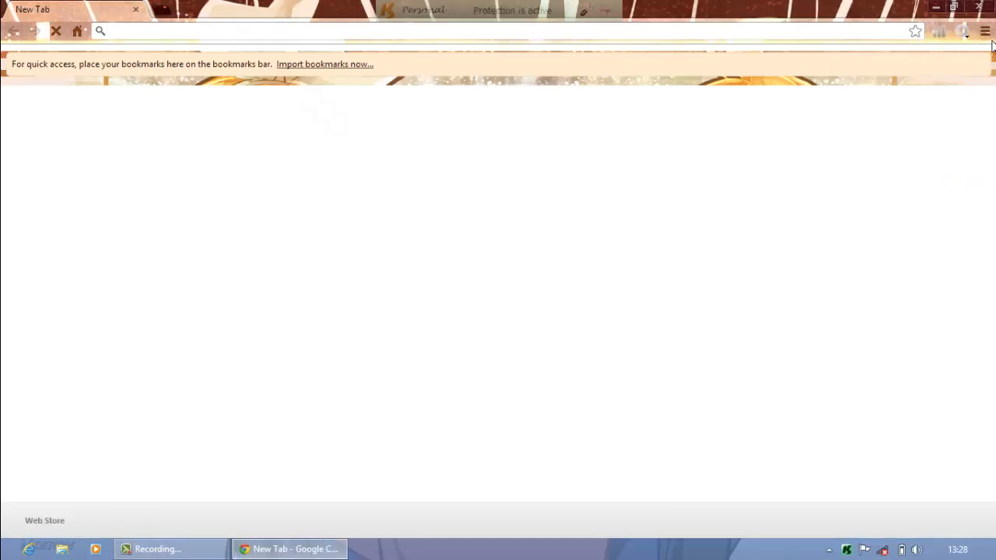
left_click(983, 31)
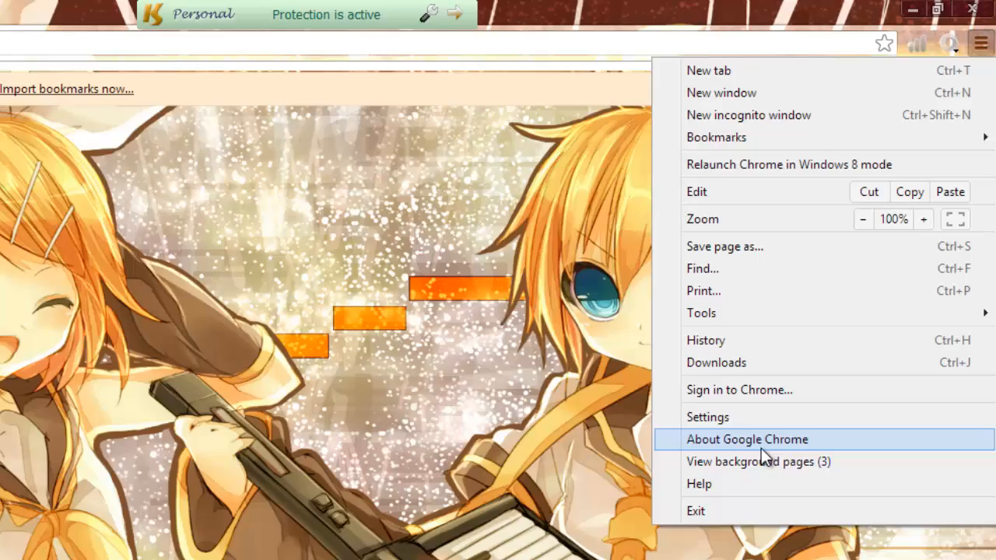
left_click(707, 417)
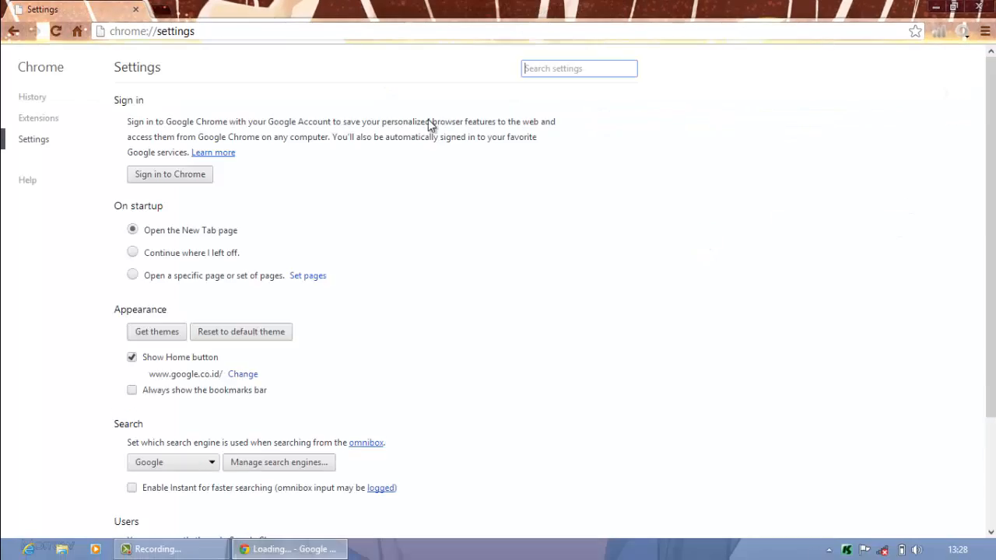
scroll("down", 3)
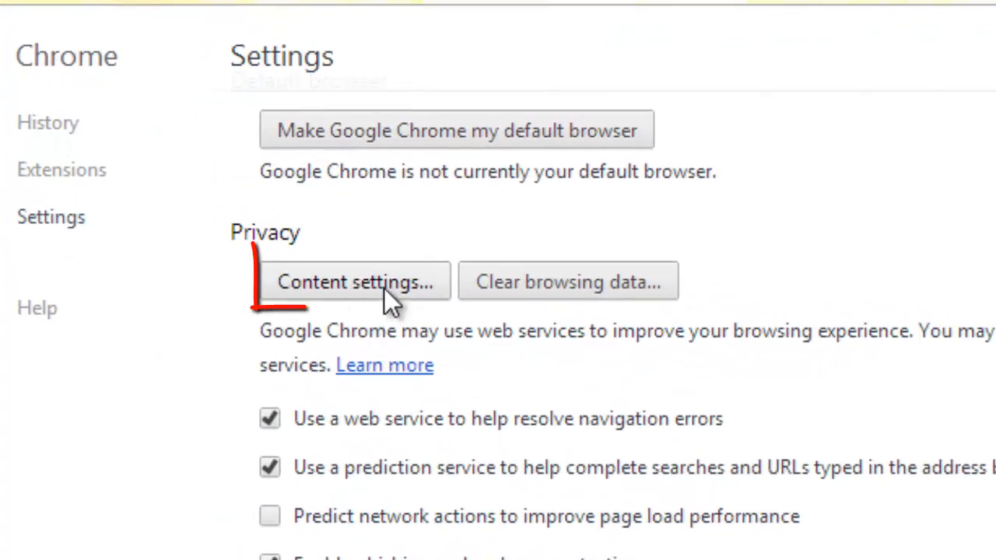
Open 'Content settings...' under Privacy to block third-party cookies and site data.
left_click(356, 282)
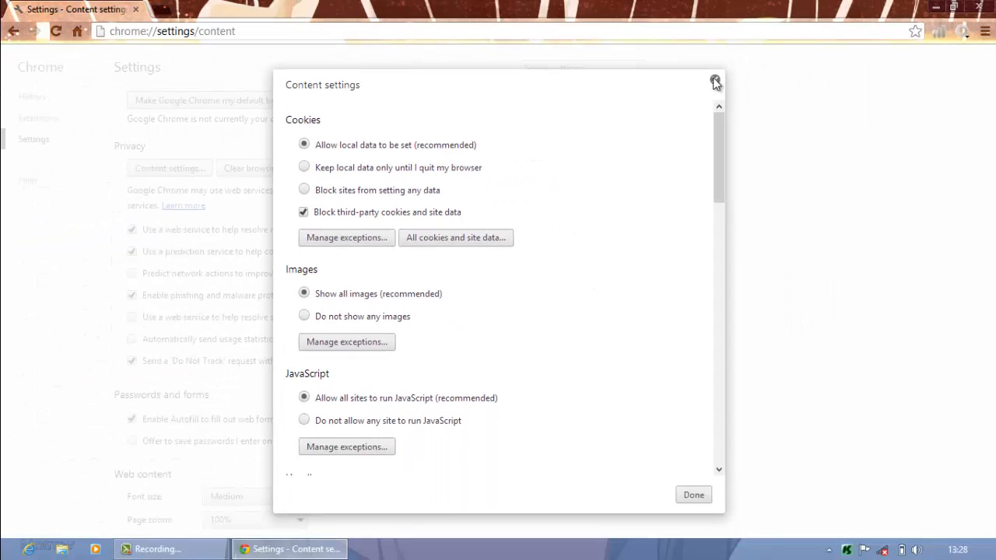
Close the Content settings dialog with its X button.
left_click(713, 82)
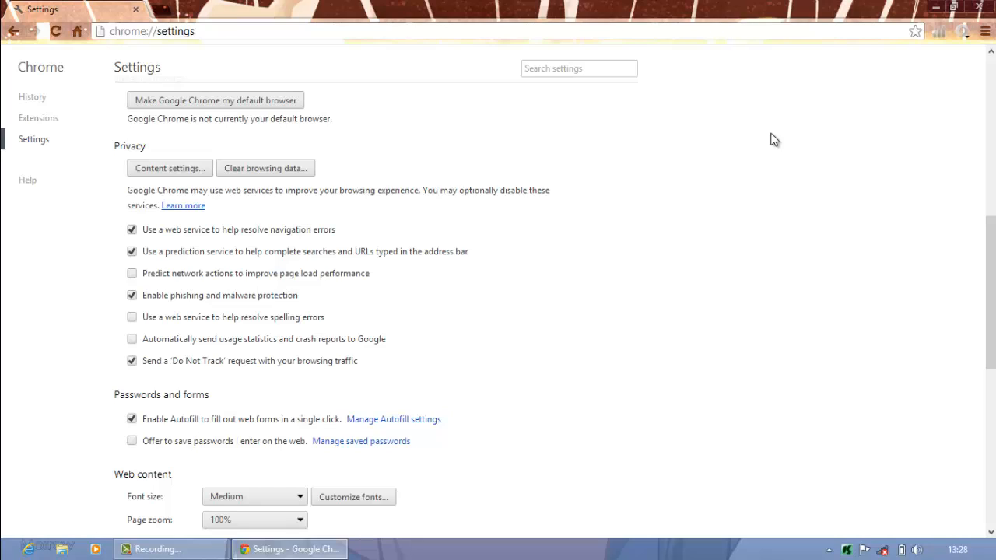
mouse_move(760, 148)
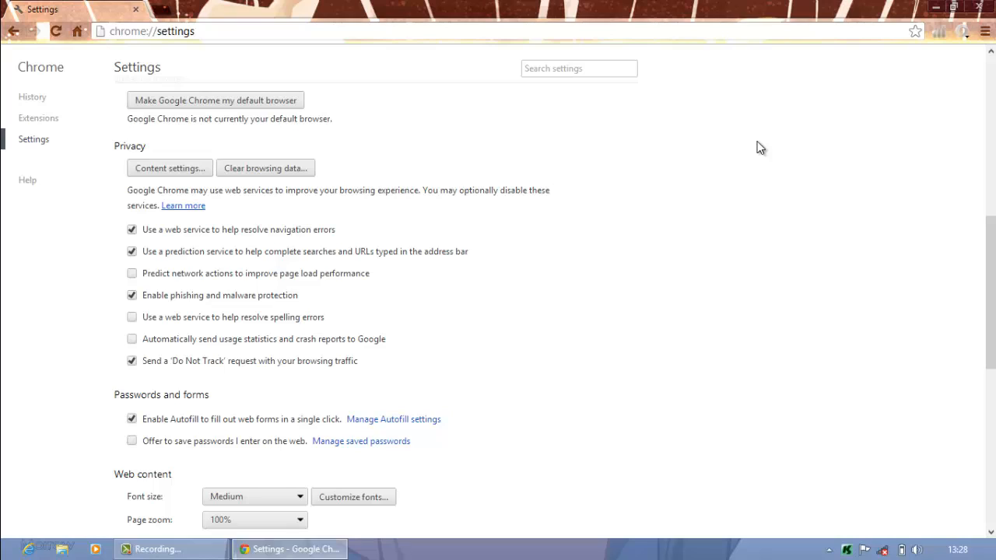
mouse_move(841, 111)
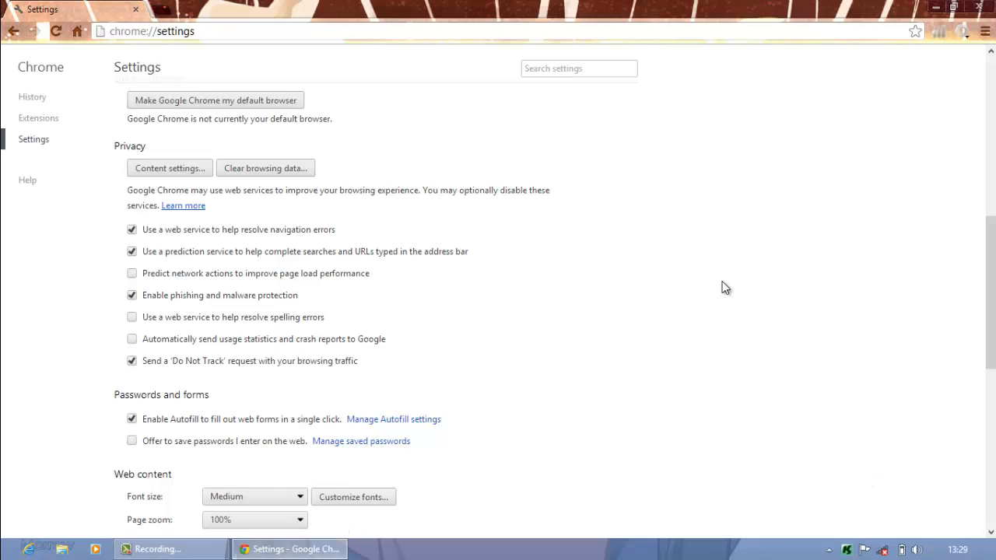
mouse_move(479, 313)
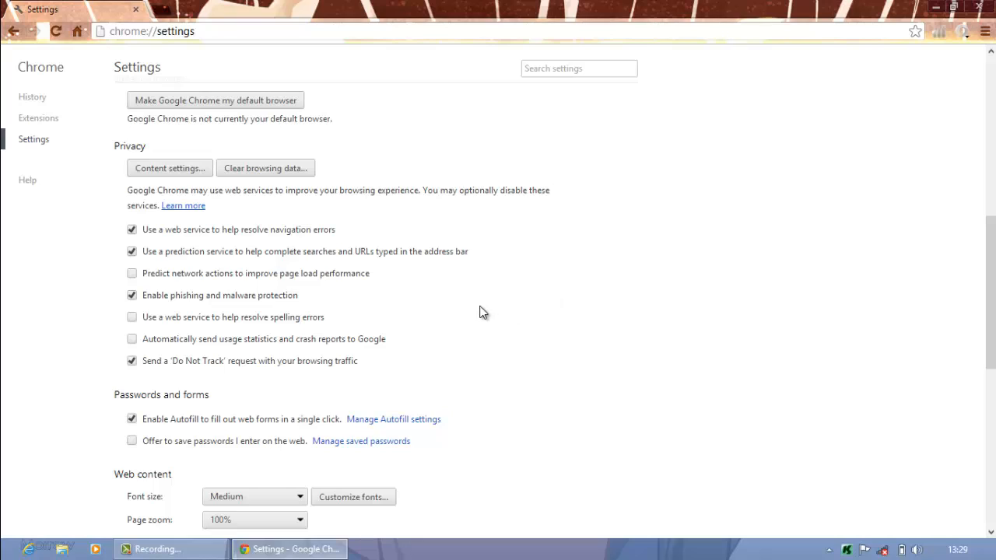
mouse_move(738, 275)
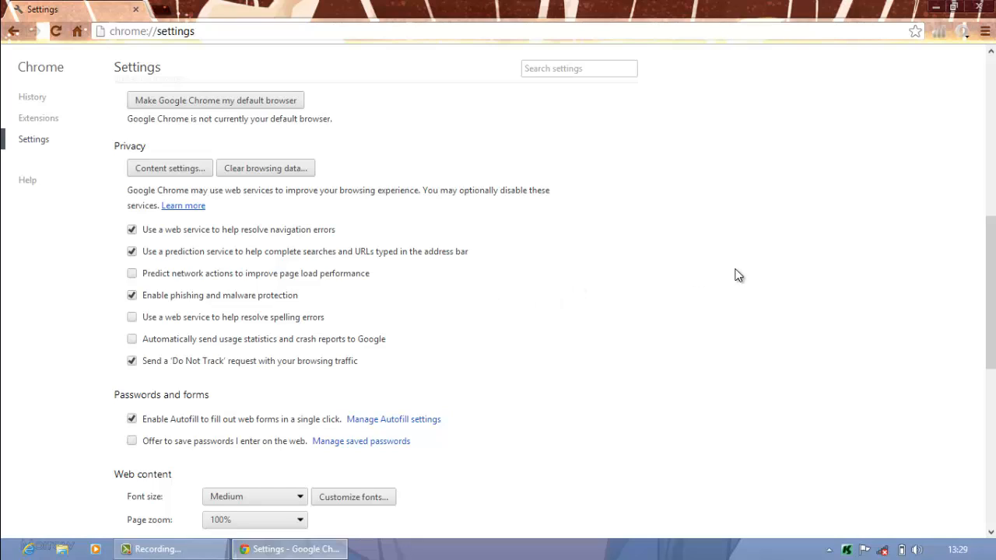